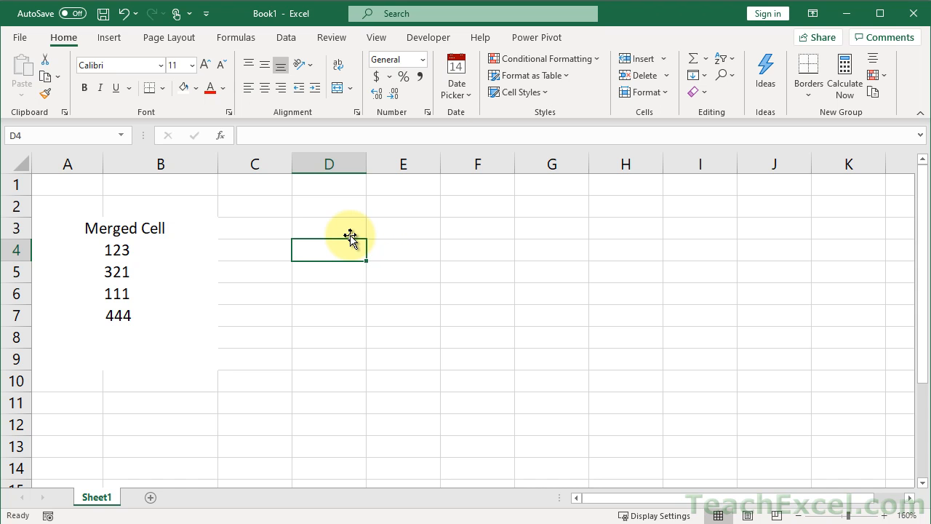
mouse_move(288, 241)
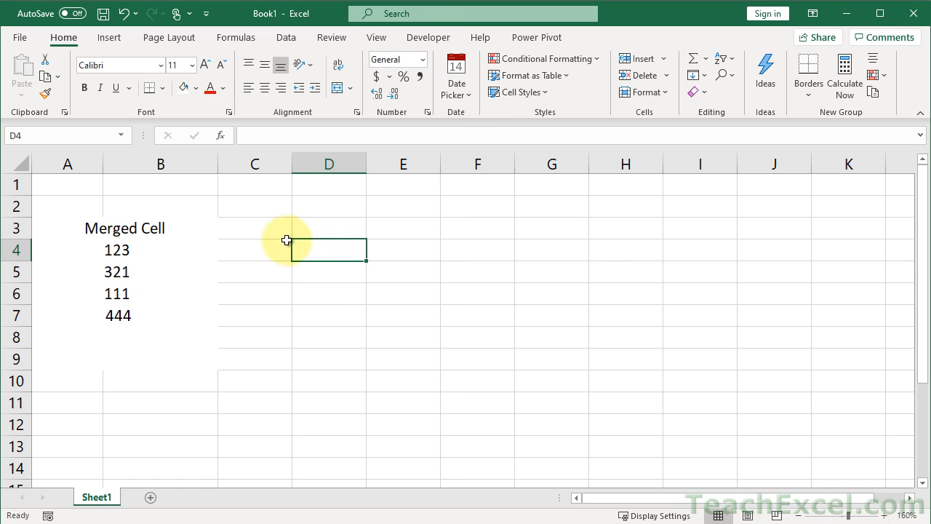
mouse_move(200, 305)
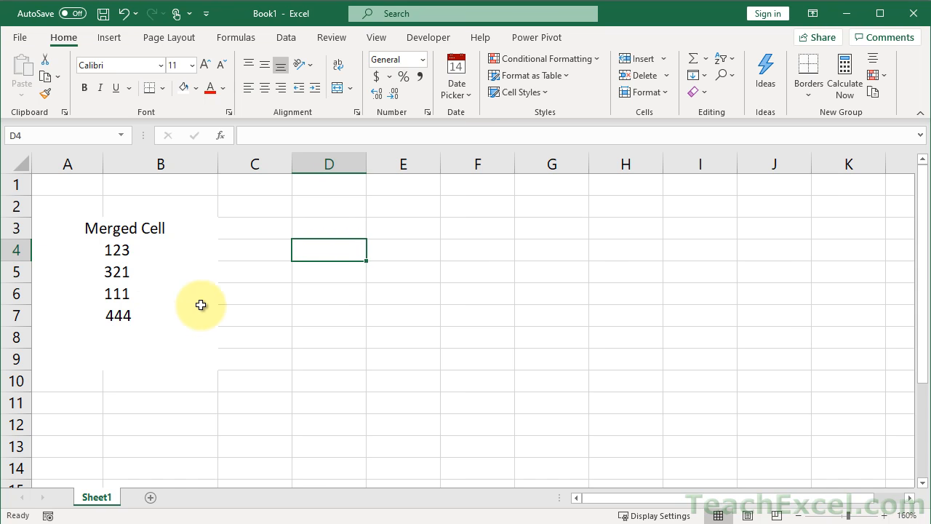
mouse_move(209, 282)
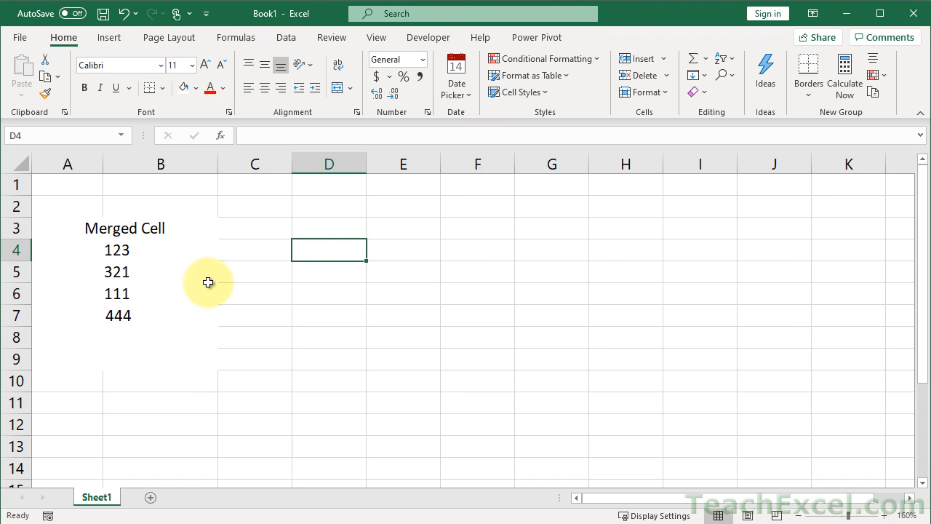
mouse_move(123, 254)
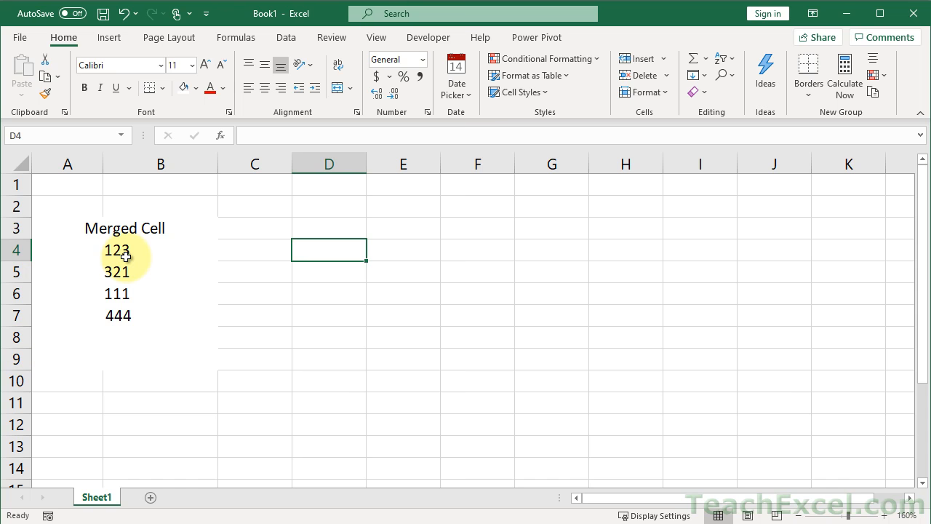
Enter the formula =A4 in D4, referencing the merged cell holding 123.
left_click(125, 227)
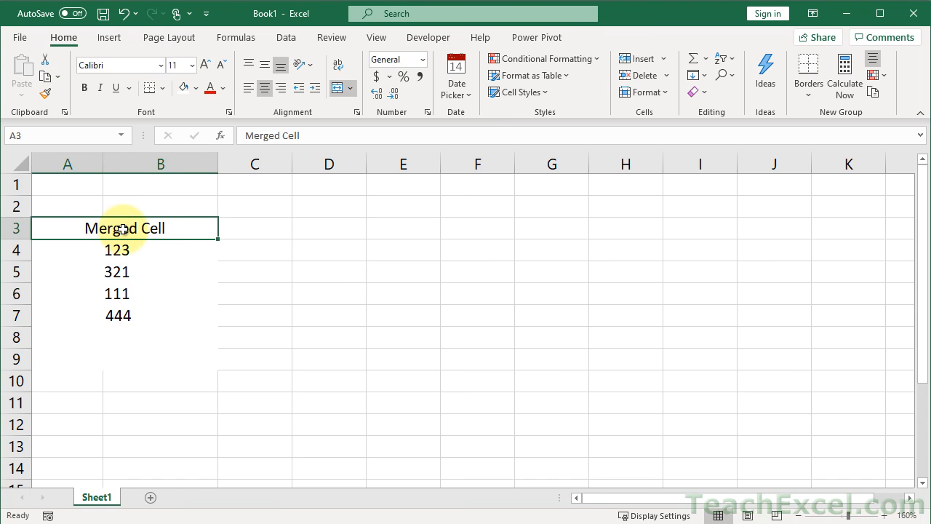
mouse_move(266, 340)
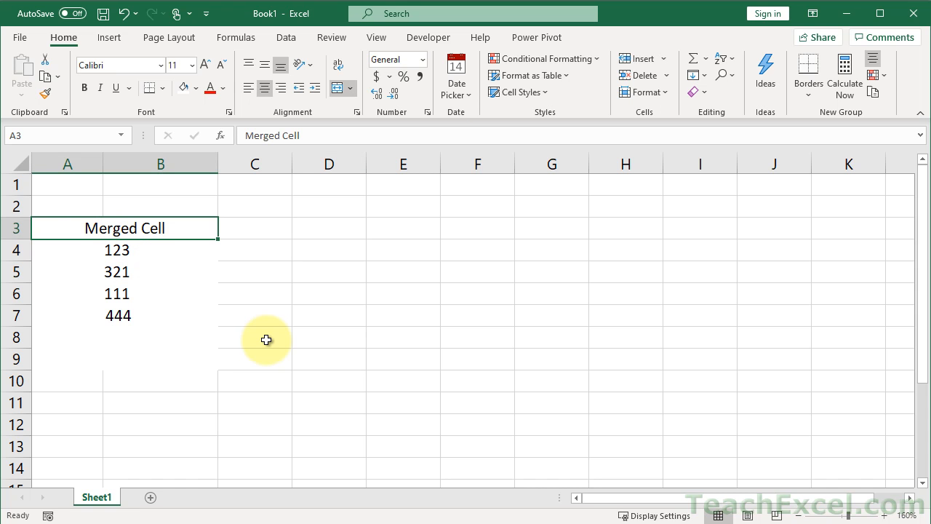
mouse_move(278, 308)
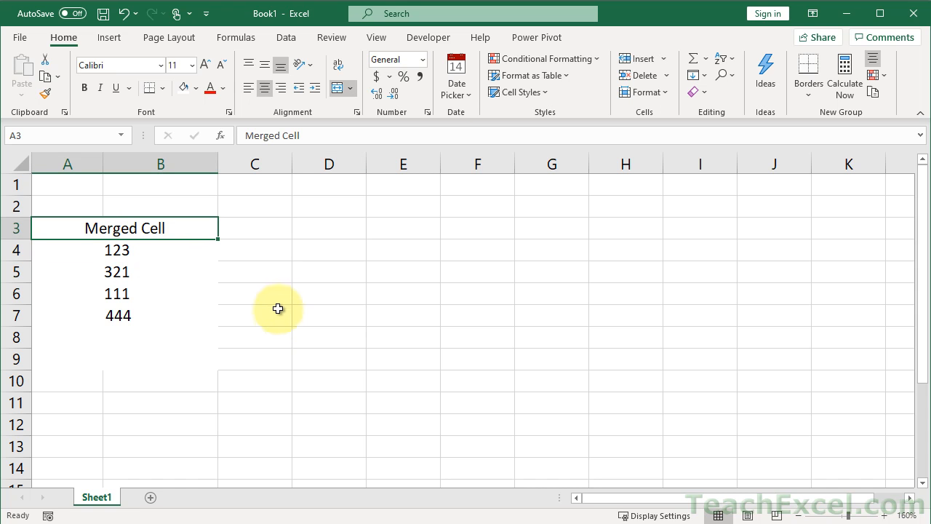
mouse_move(281, 297)
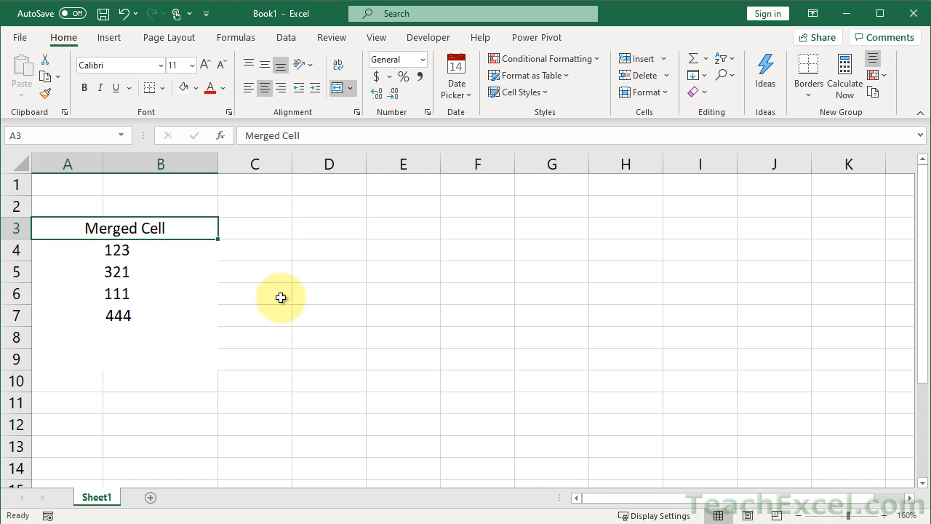
mouse_move(318, 252)
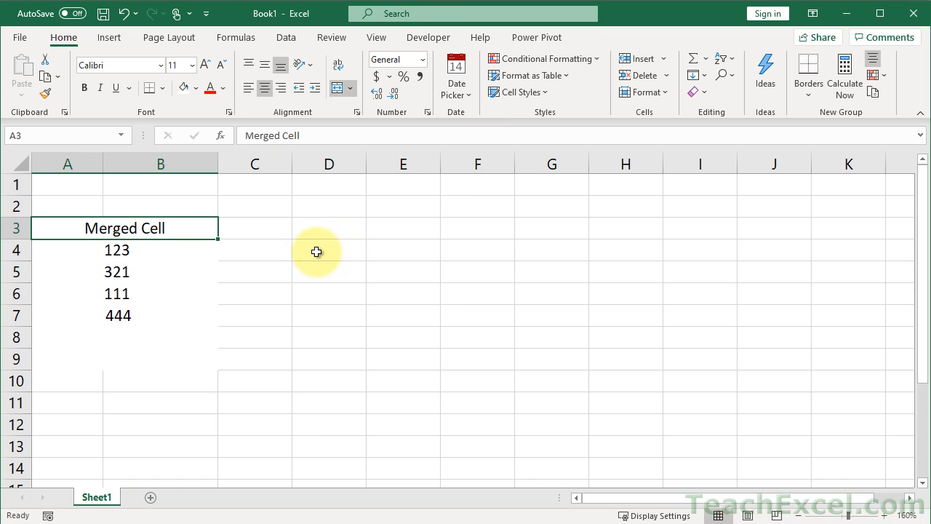
left_click(328, 250)
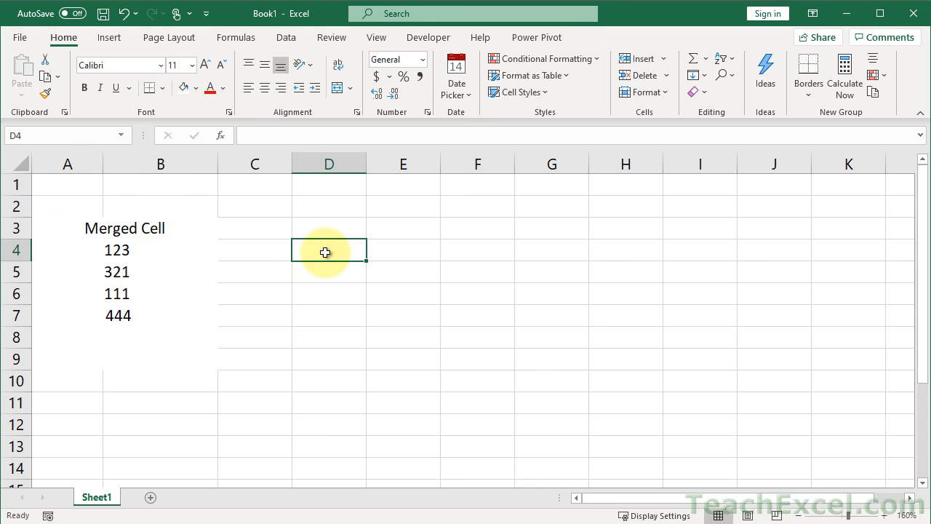
type("=")
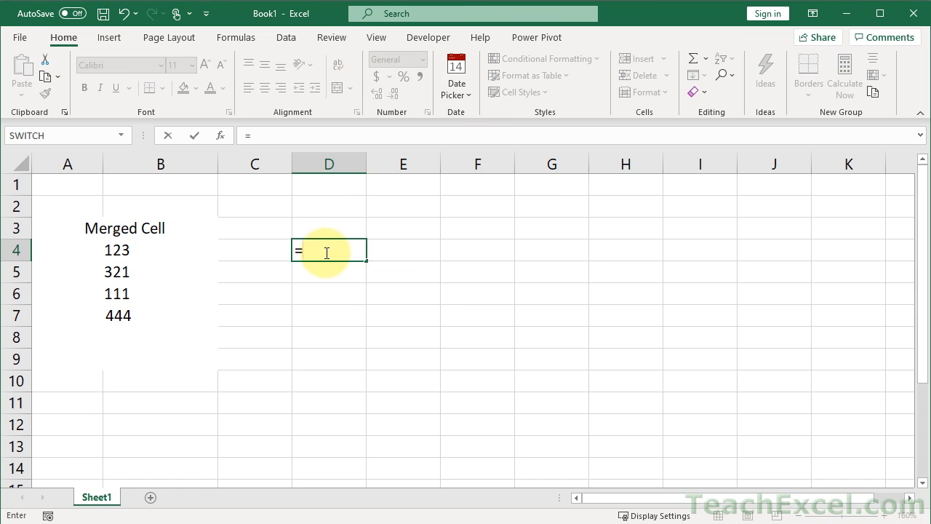
mouse_move(326, 253)
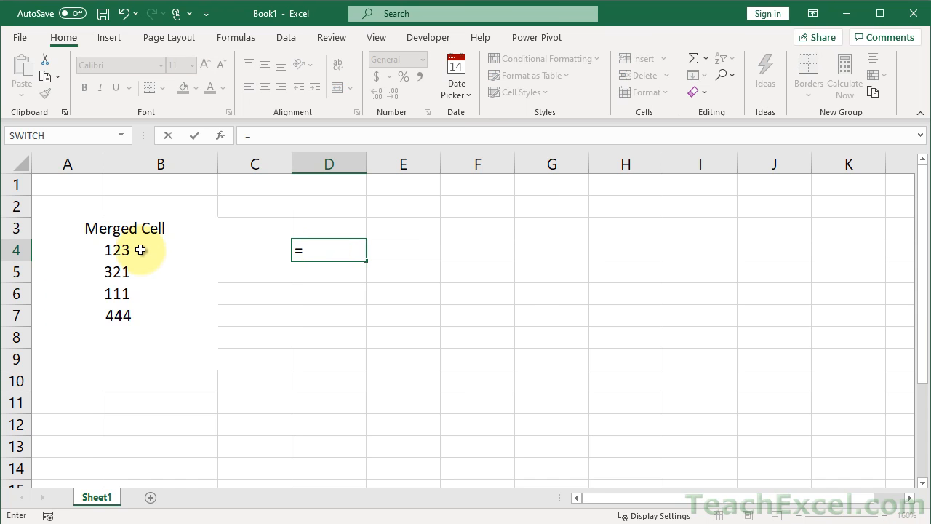
left_click(125, 250)
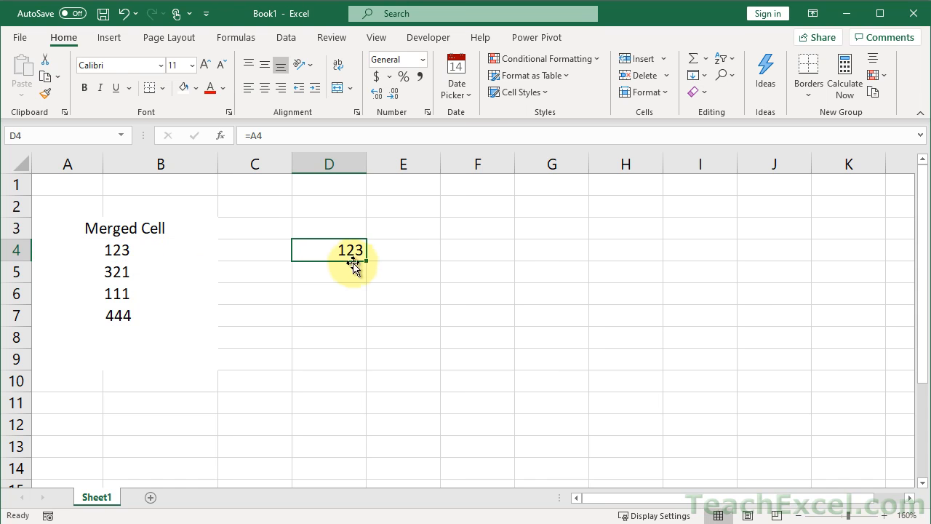
Fill the formula down to D7, yielding 123, 321, 111 and a 0 from =A7.
left_click_drag(366, 259, 367, 279)
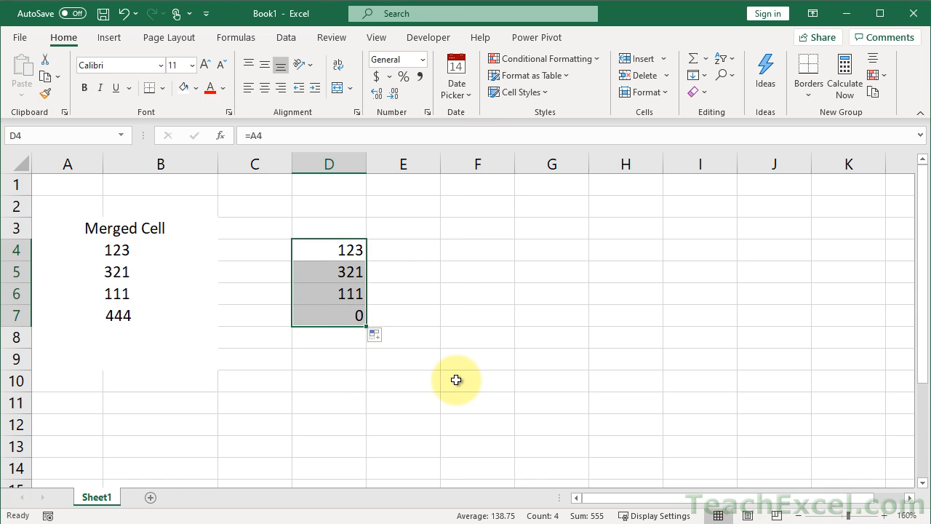
mouse_move(416, 375)
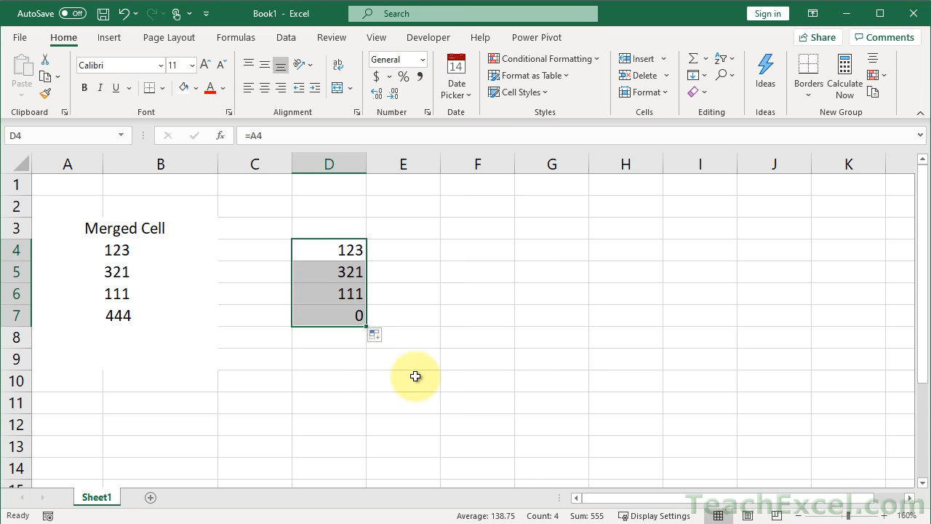
left_click(329, 314)
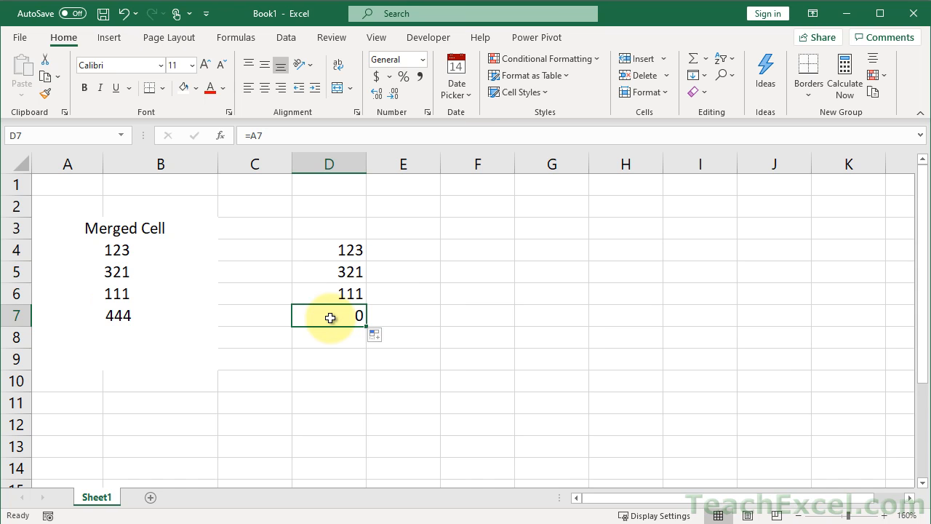
mouse_move(141, 246)
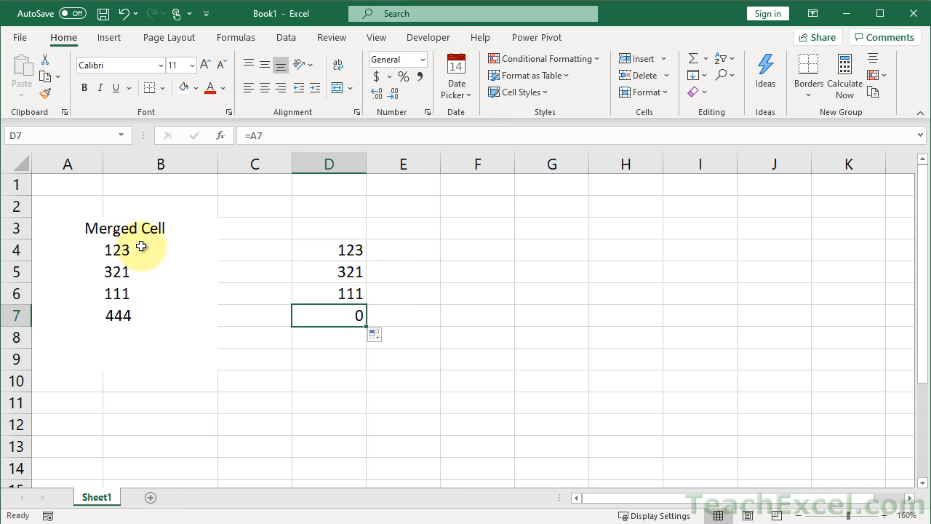
left_click(125, 250)
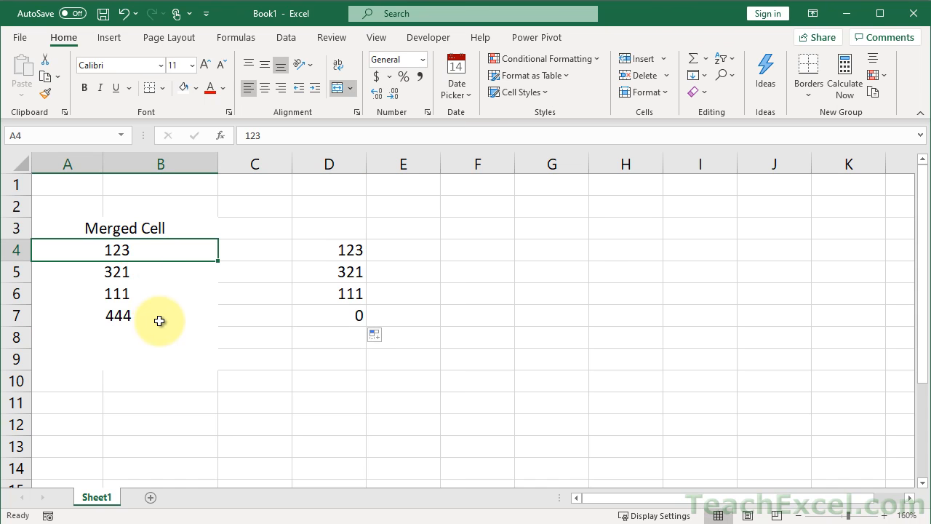
double_click(160, 314)
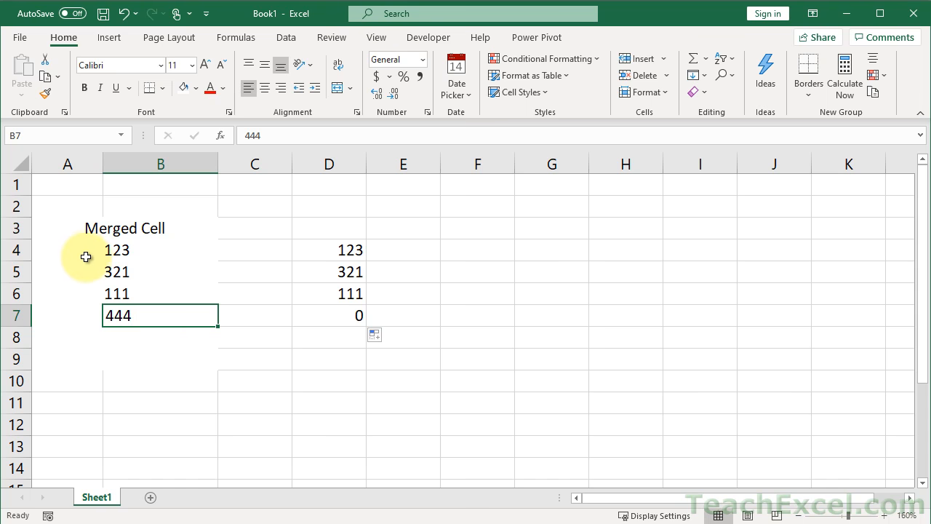
left_click_drag(87, 250, 87, 314)
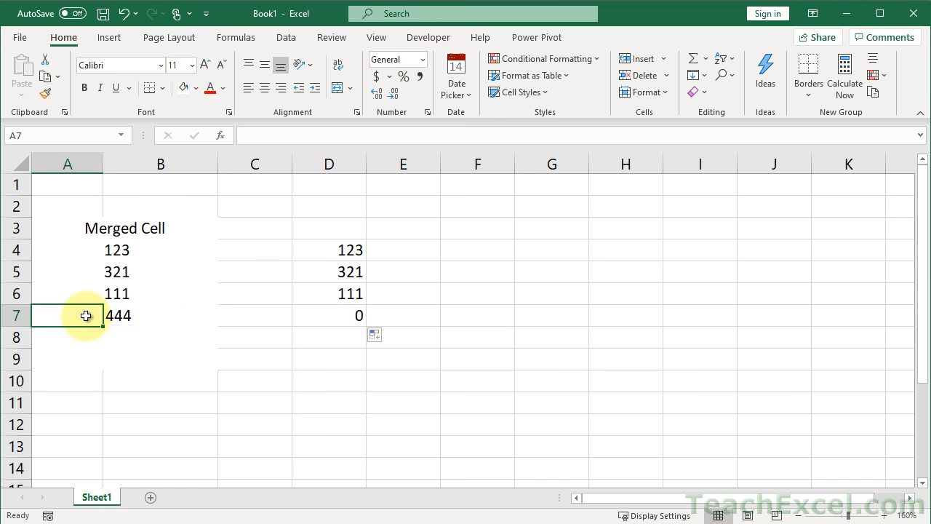
type("nothing")
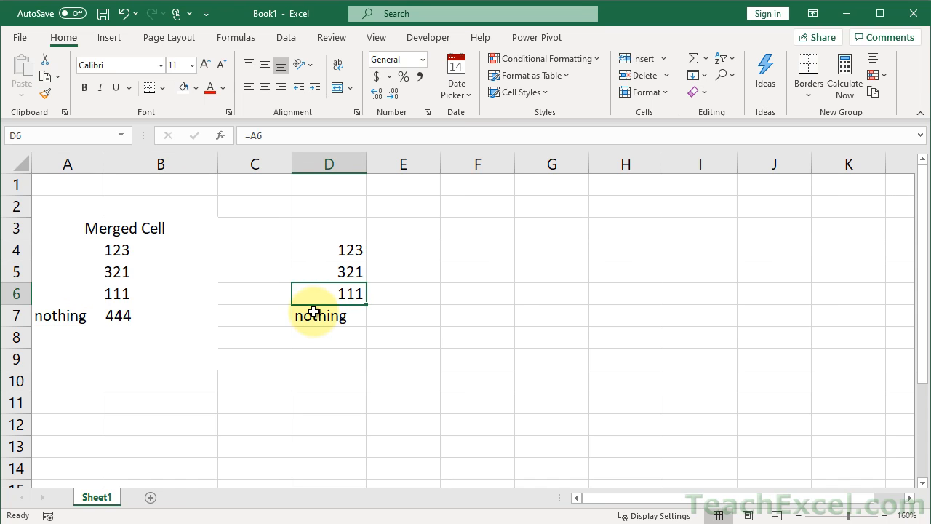
left_click(328, 251)
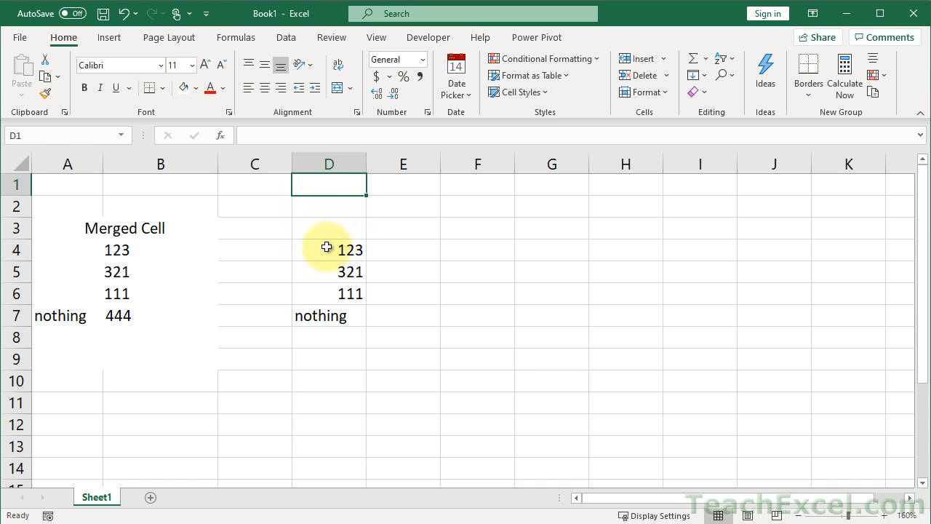
type("=A4")
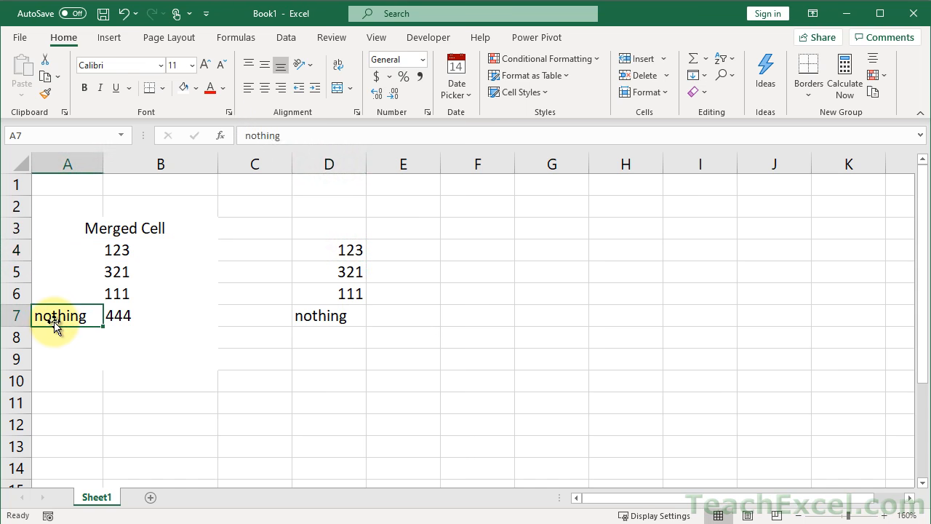
key("Delete")
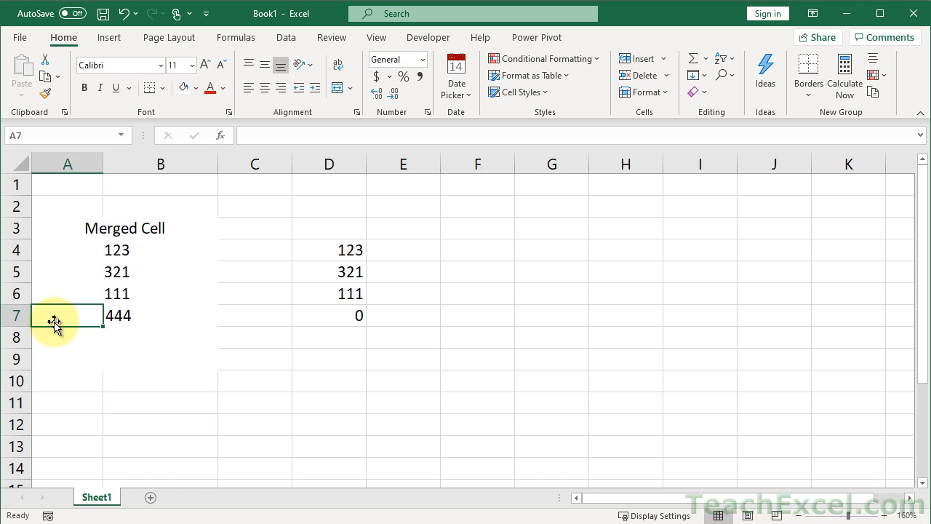
mouse_move(142, 297)
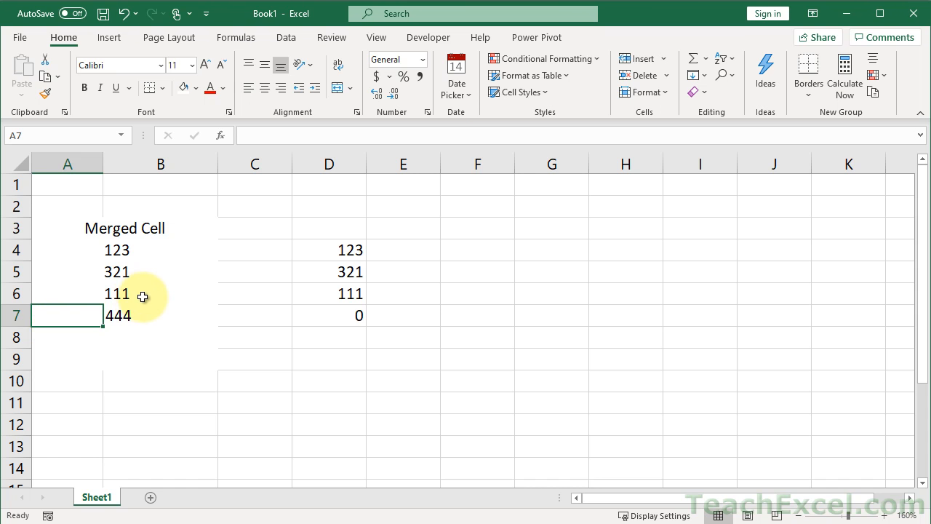
mouse_move(43, 322)
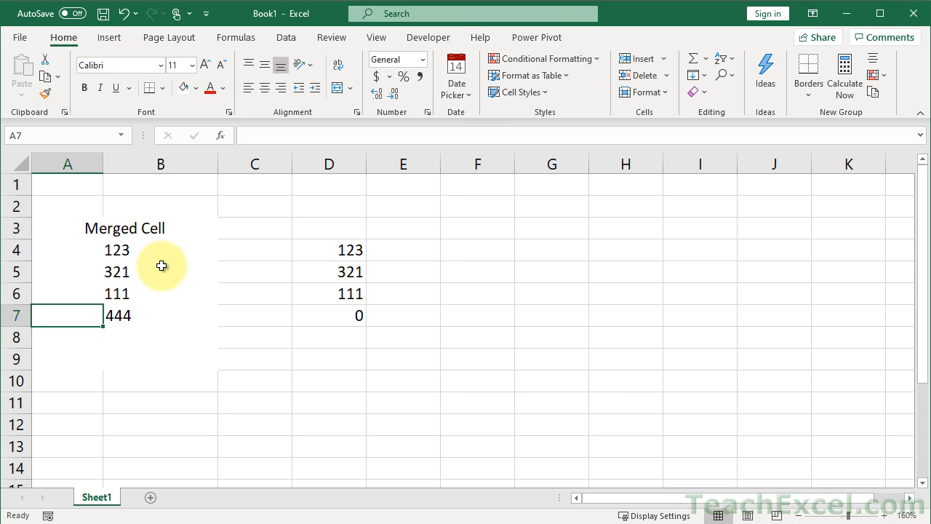
mouse_move(163, 319)
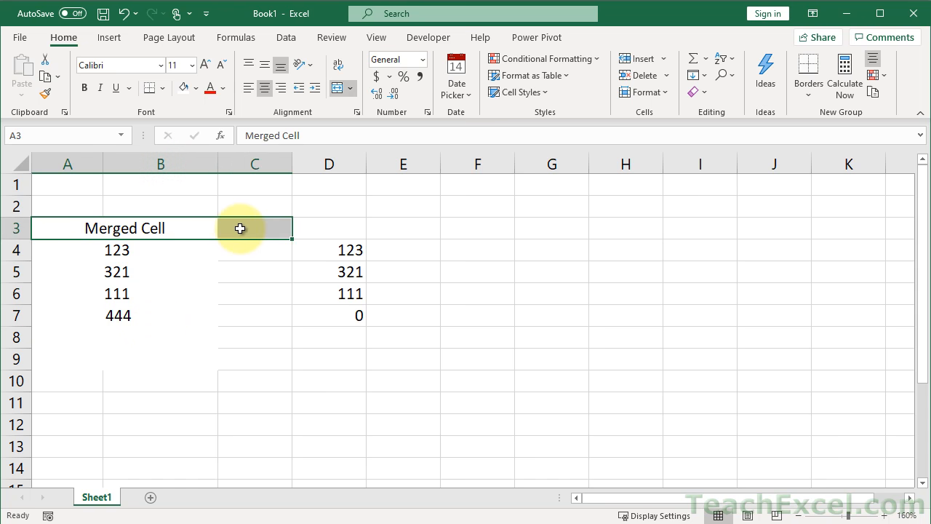
mouse_move(163, 247)
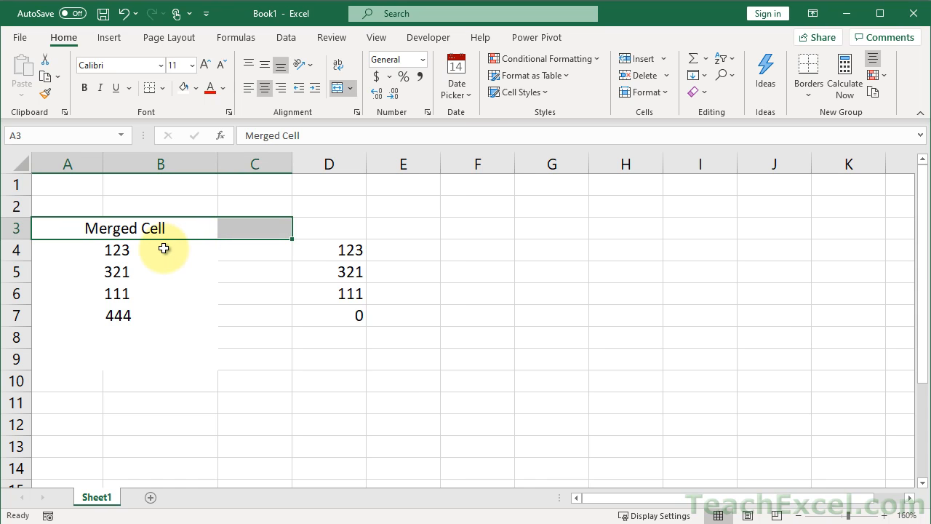
mouse_move(160, 293)
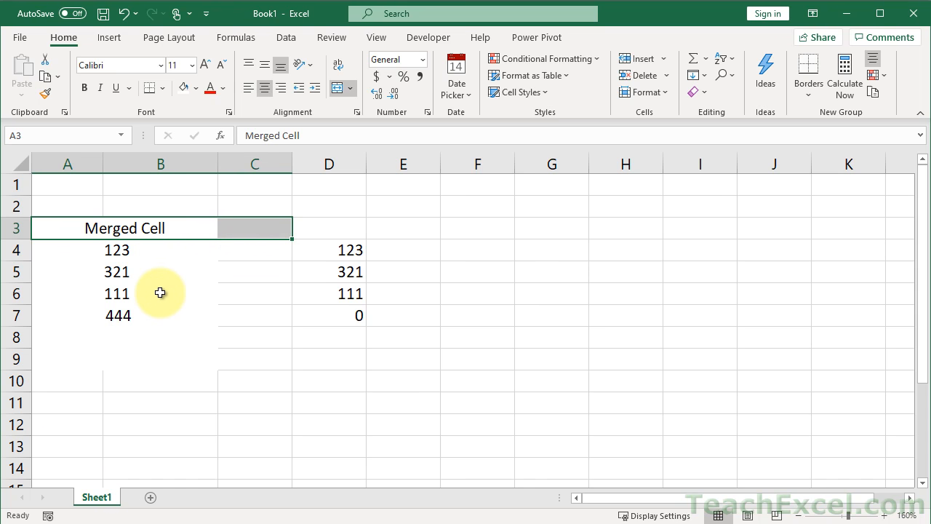